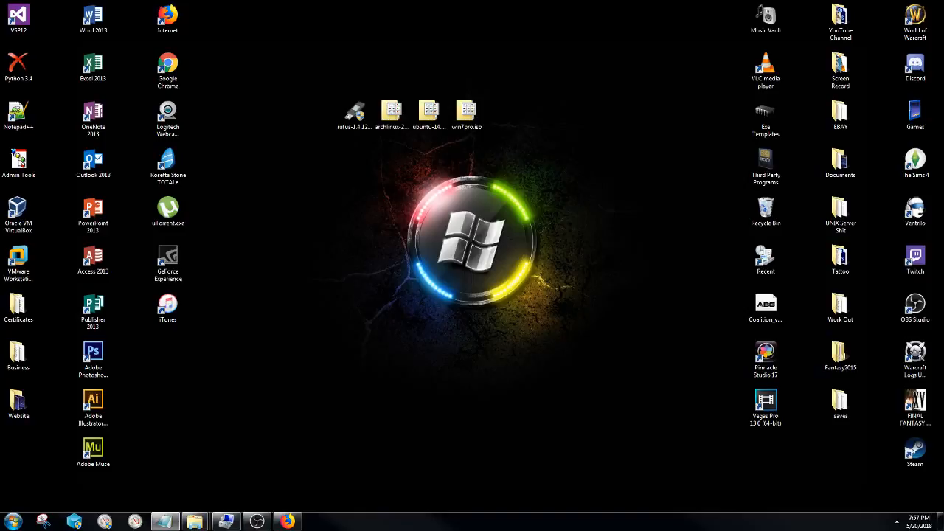
mouse_move(566, 422)
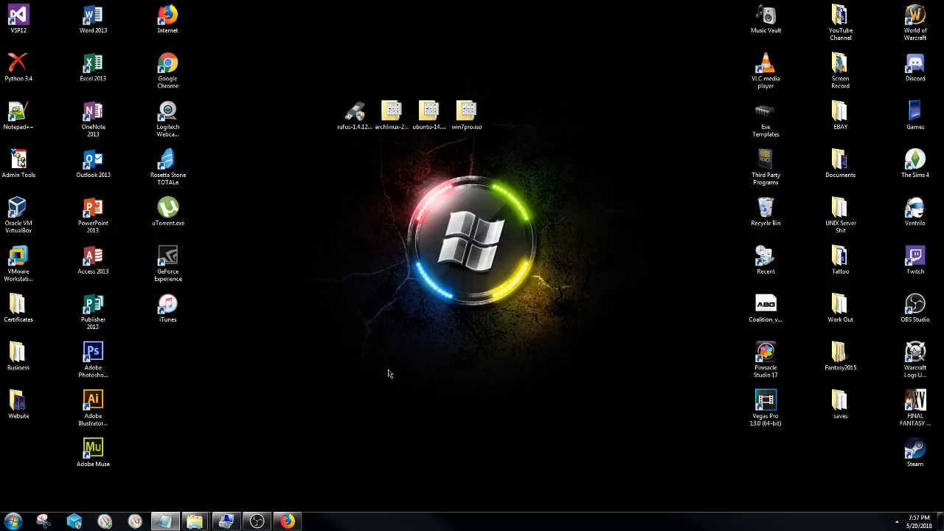
Bring up the Rufus website in Firefox and scroll to the Rufus 2.18 download section.
click(287, 522)
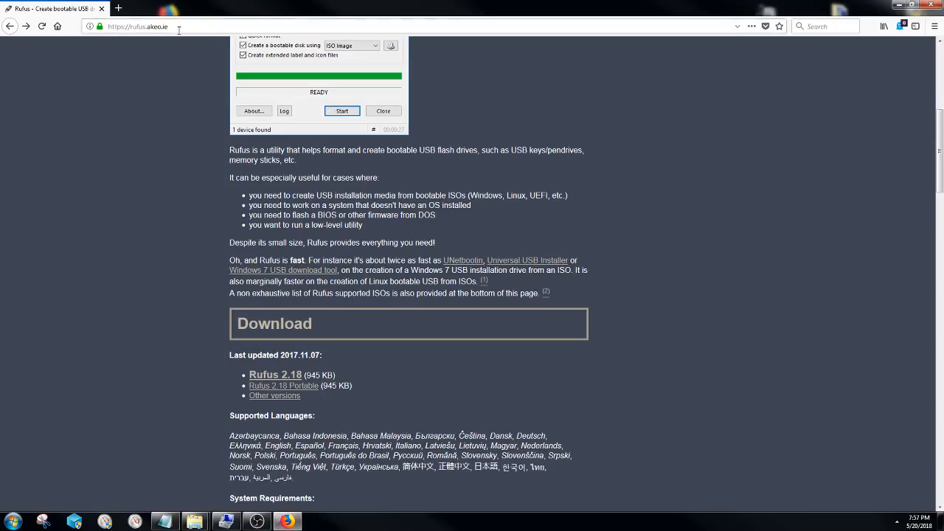
scroll(up, 3)
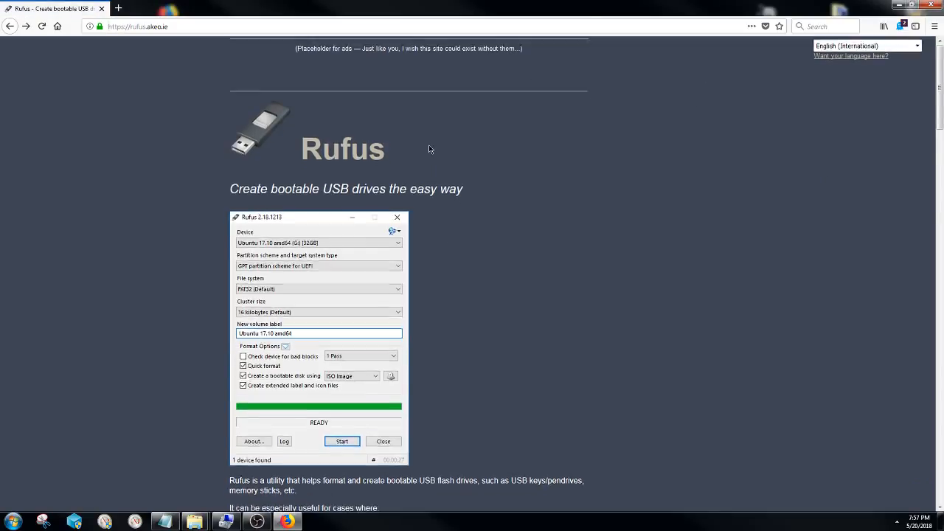
scroll(down, 3)
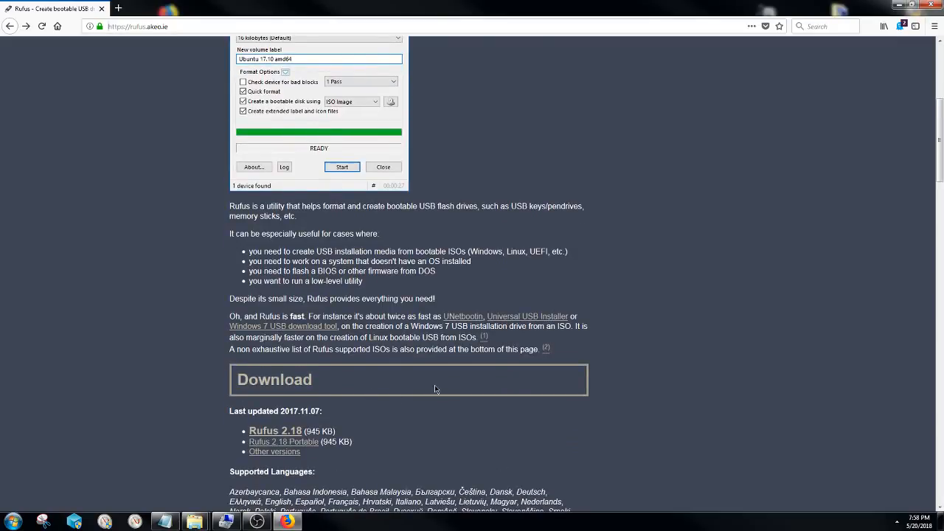
mouse_move(467, 405)
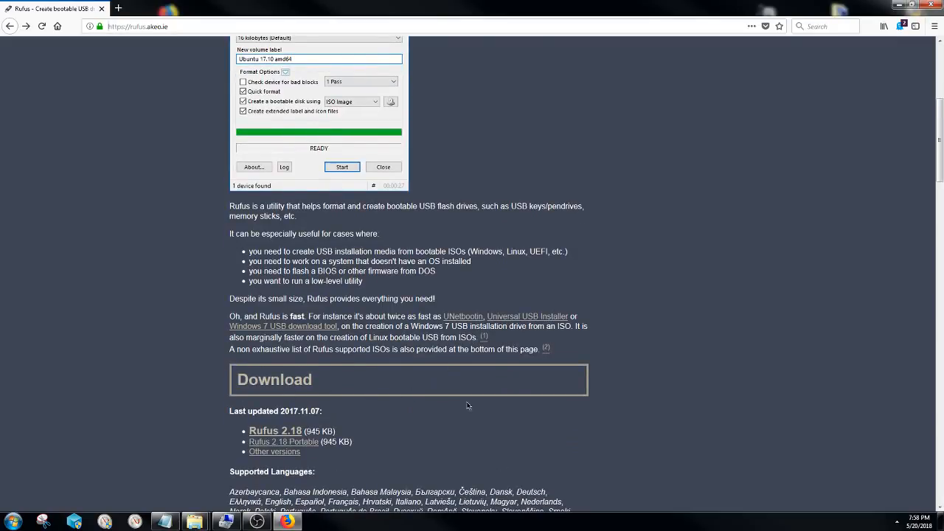
mouse_move(368, 416)
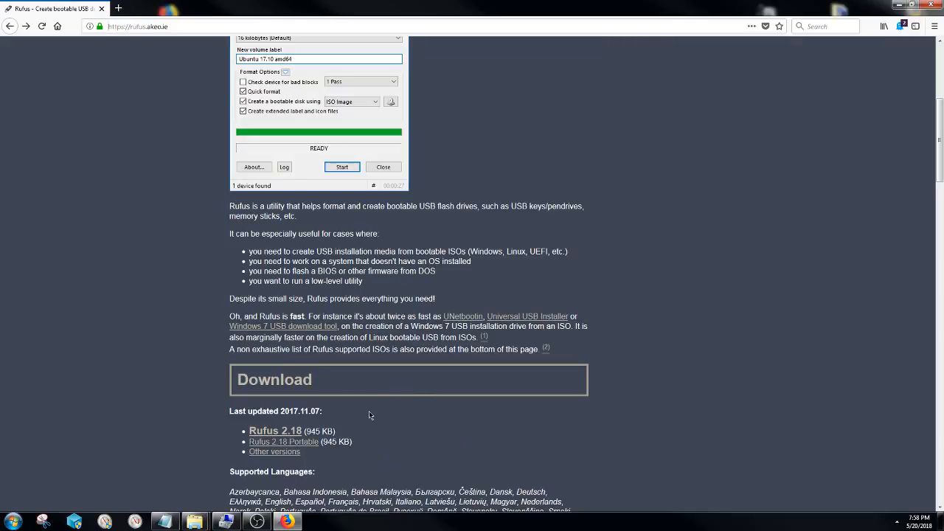
scroll(down, 3)
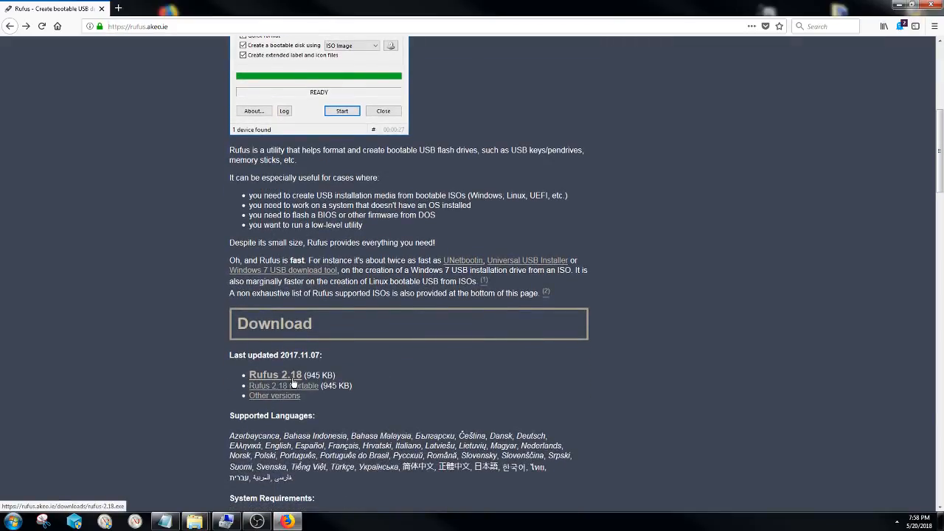
mouse_move(295, 378)
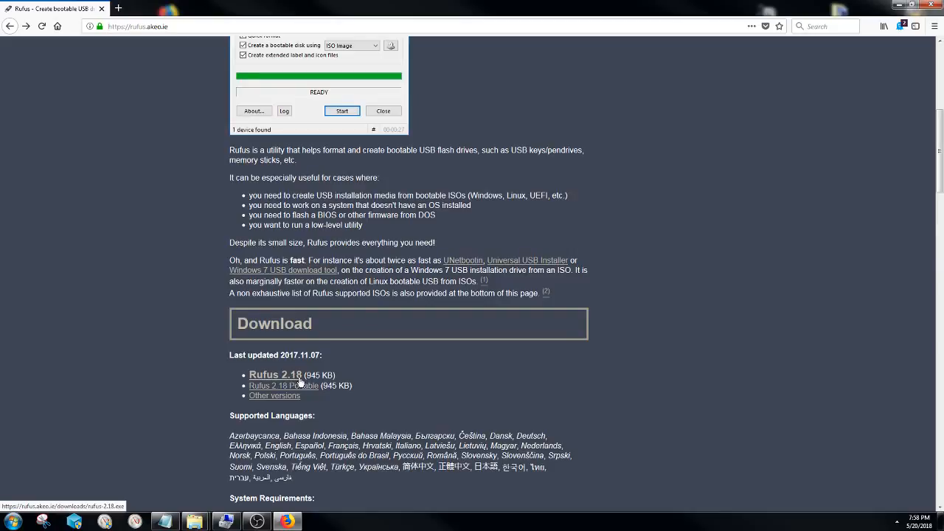
Download rufus-2.18.exe (945 KB) and check it in Firefox's downloads list.
click(275, 375)
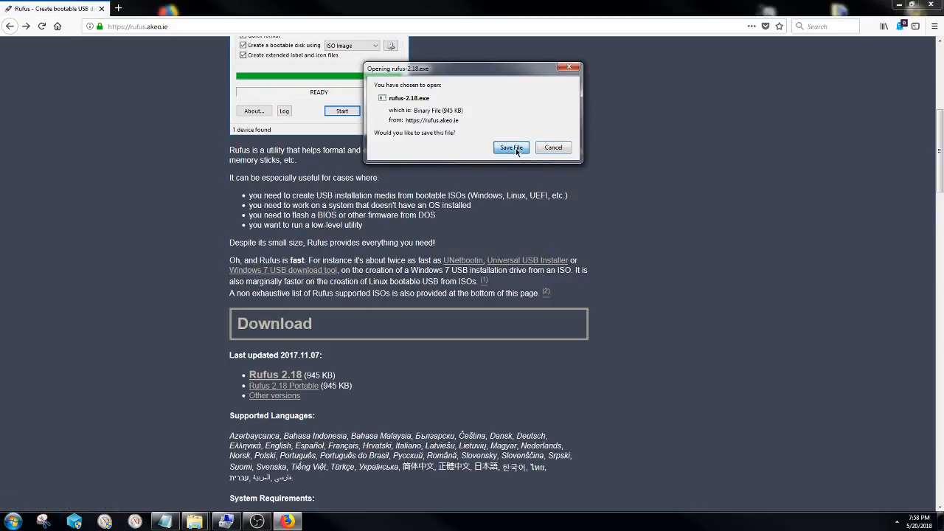
click(510, 148)
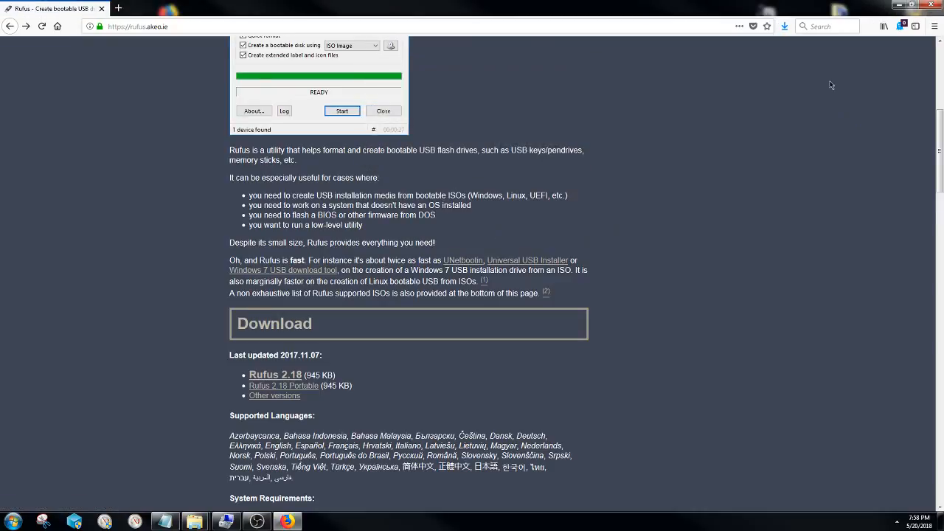
click(784, 26)
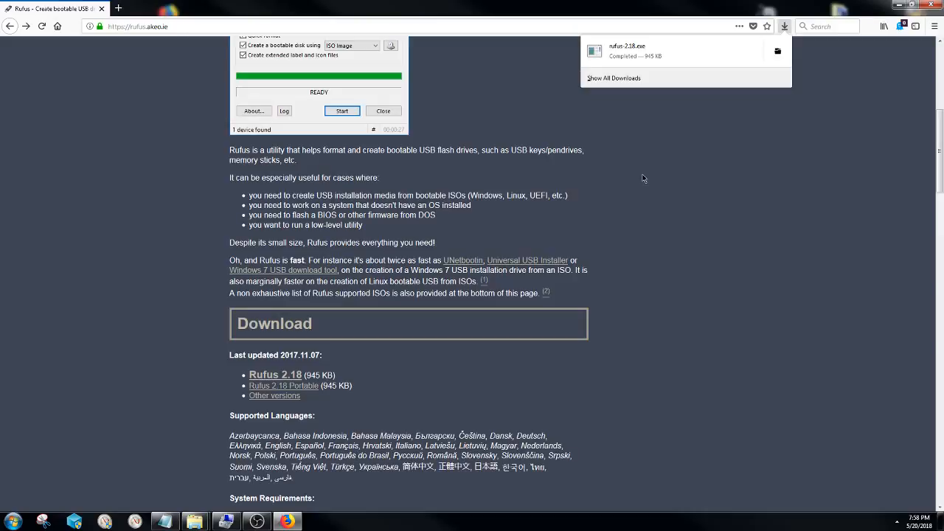
mouse_move(658, 63)
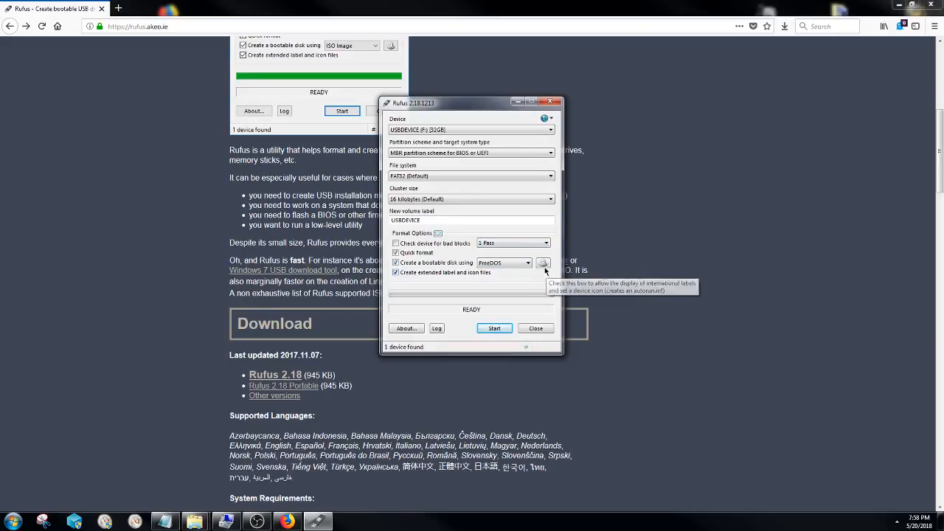
mouse_move(505, 139)
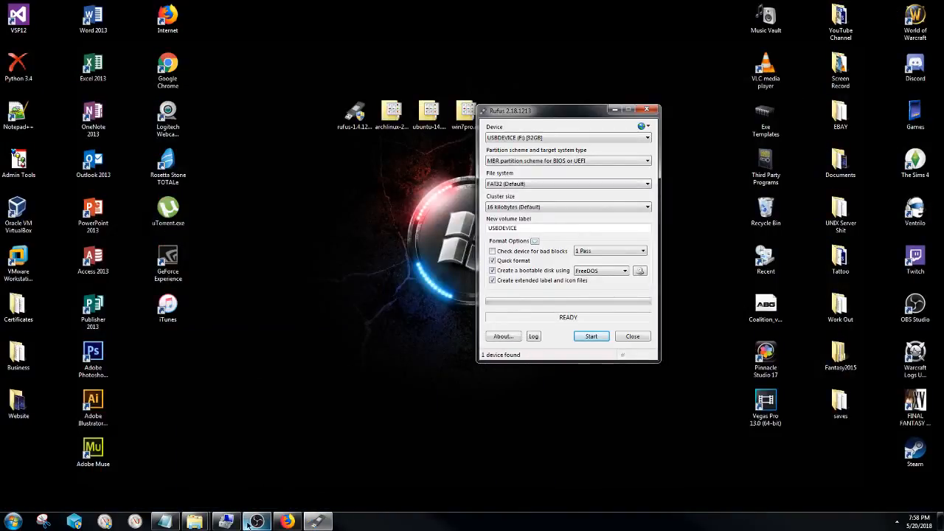
Show Disk Management beside Rufus with the USB drive as a 30 GB FAT32 volume.
click(318, 522)
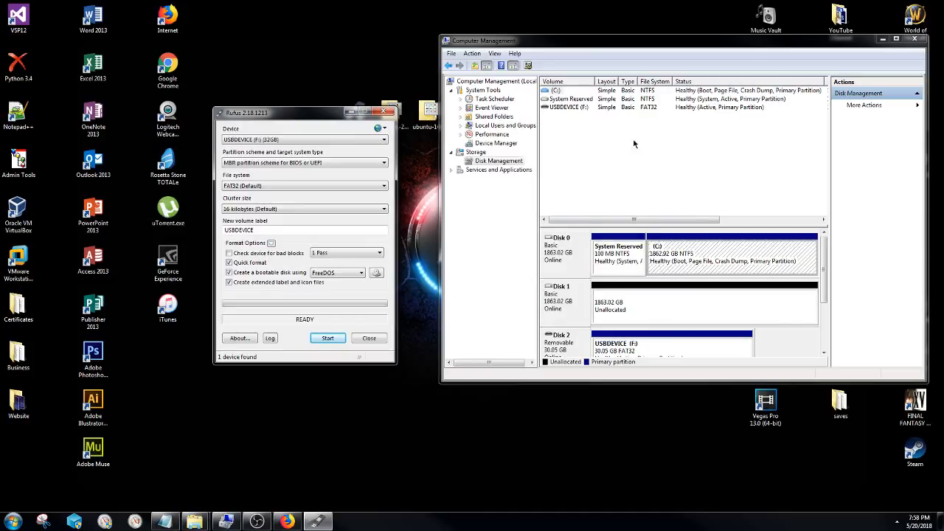
mouse_move(655, 333)
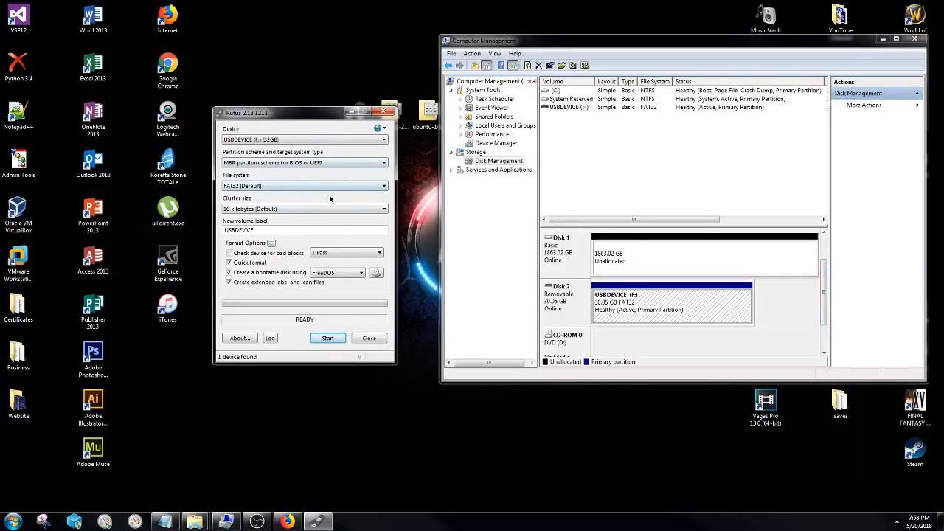
mouse_move(337, 223)
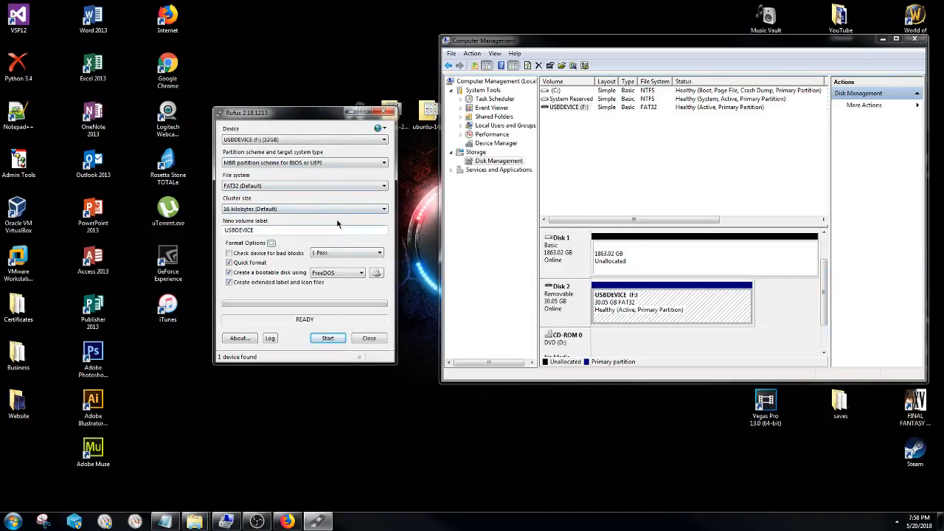
mouse_move(329, 230)
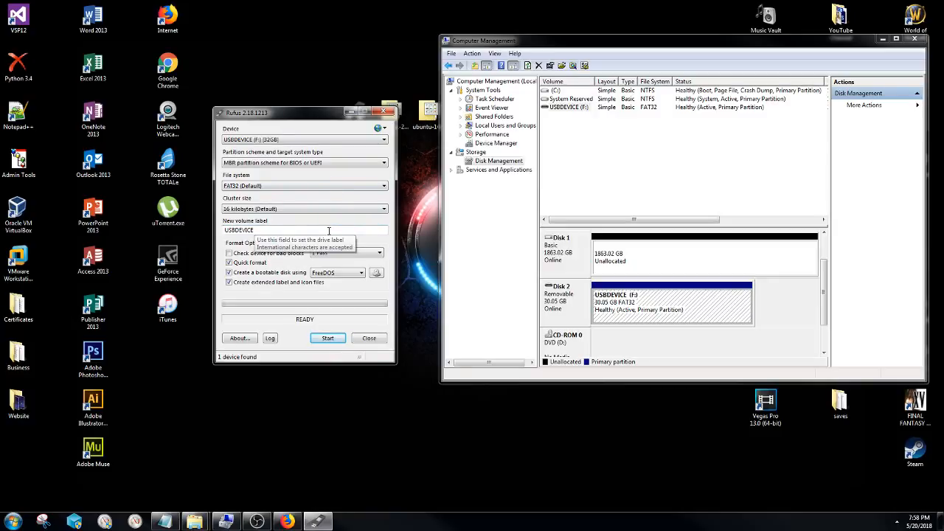
mouse_move(400, 182)
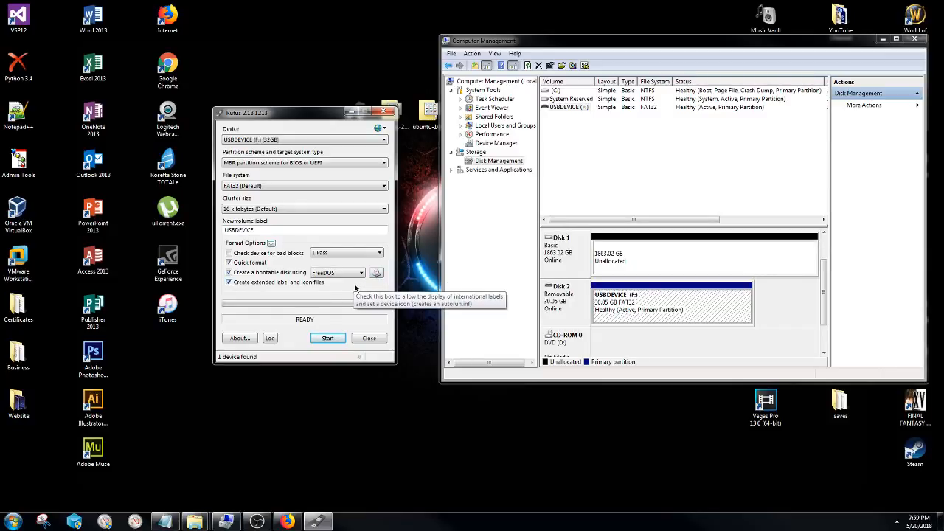
mouse_move(338, 272)
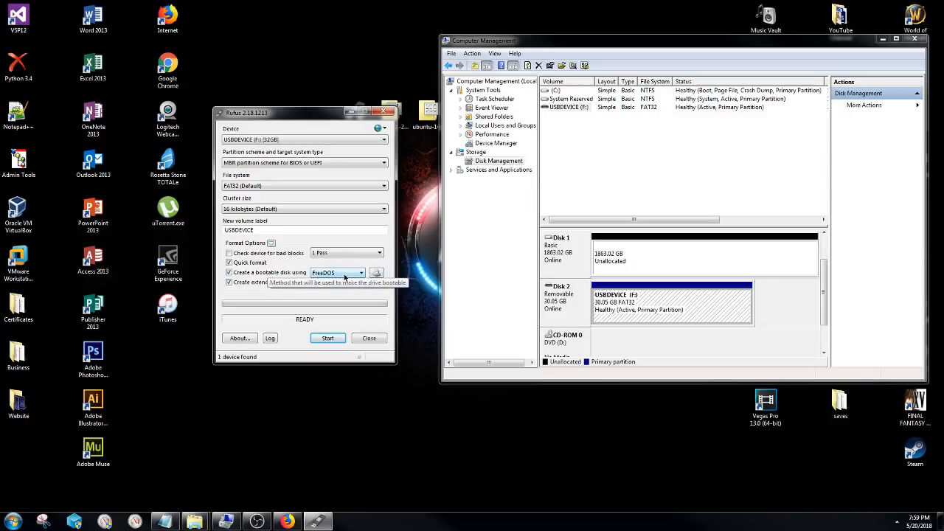
mouse_move(352, 264)
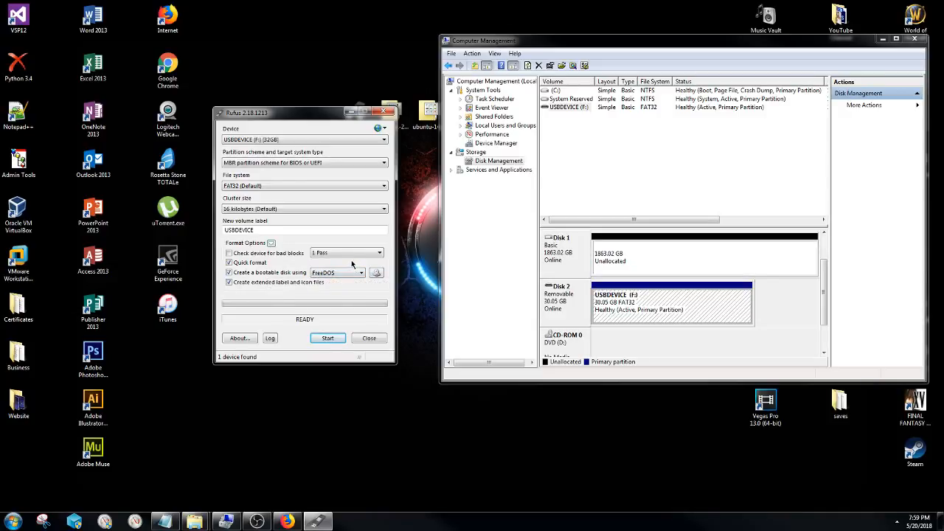
mouse_move(362, 273)
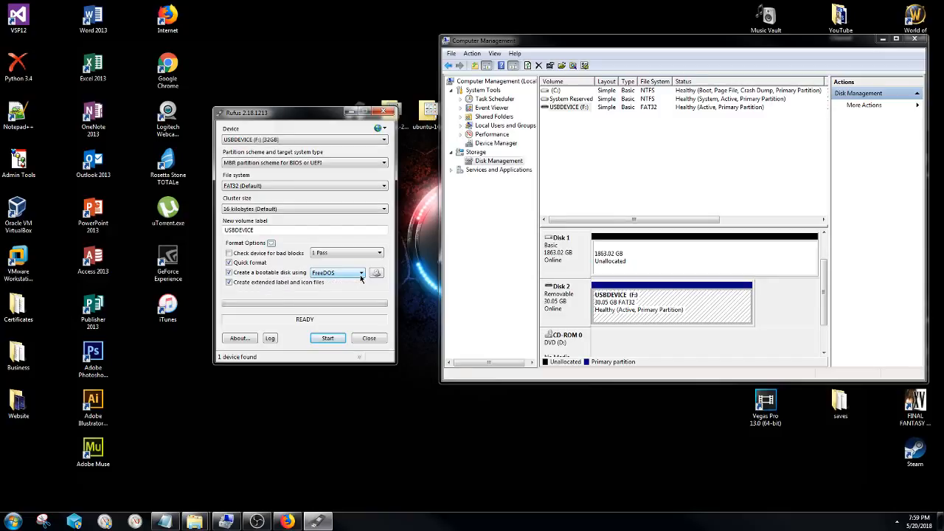
mouse_move(357, 276)
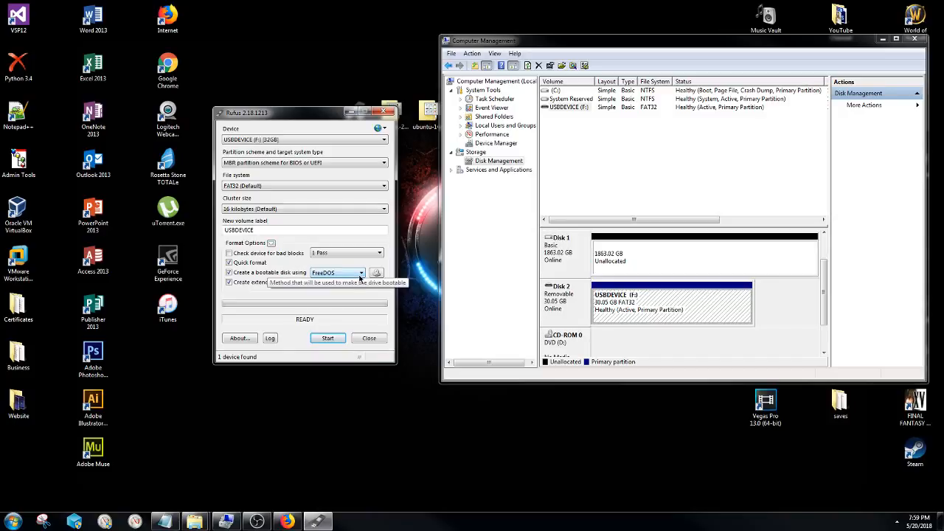
Switch Rufus's bootable disk method from FreeDOS to ISO Image.
click(361, 272)
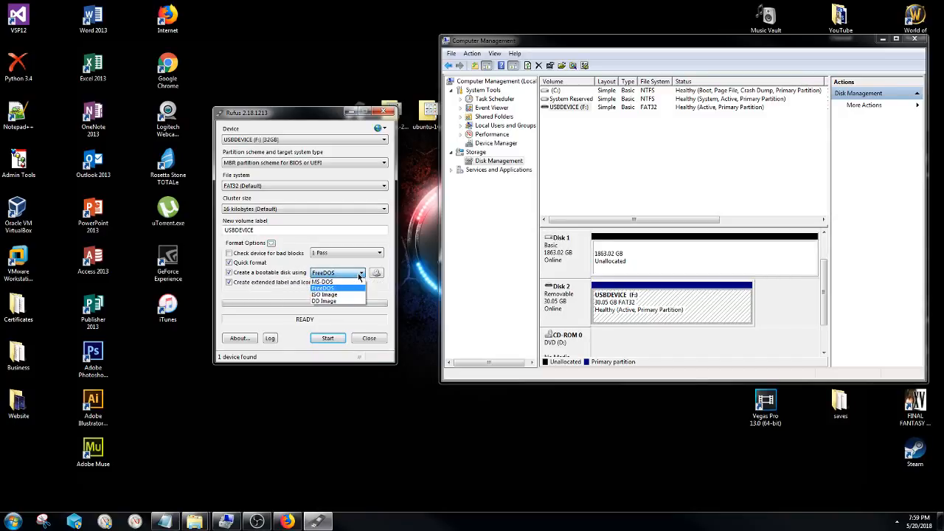
click(322, 287)
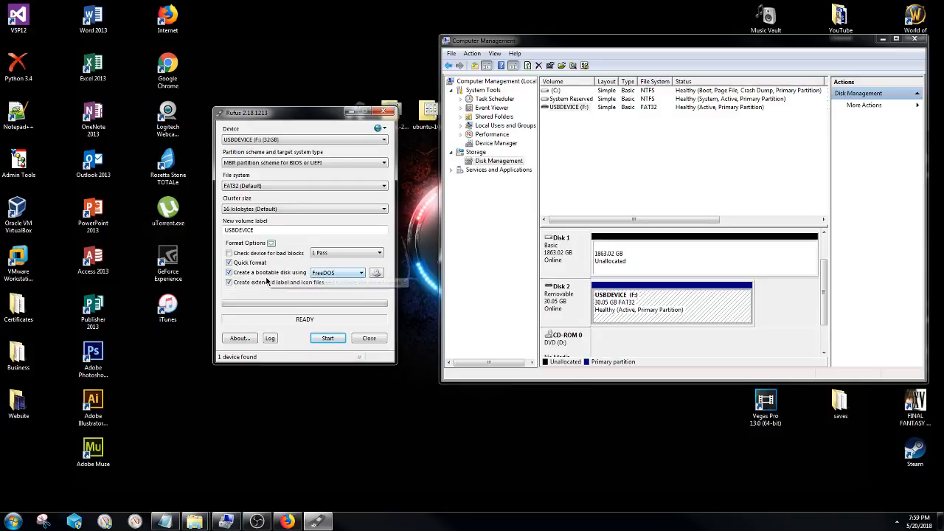
mouse_move(336, 272)
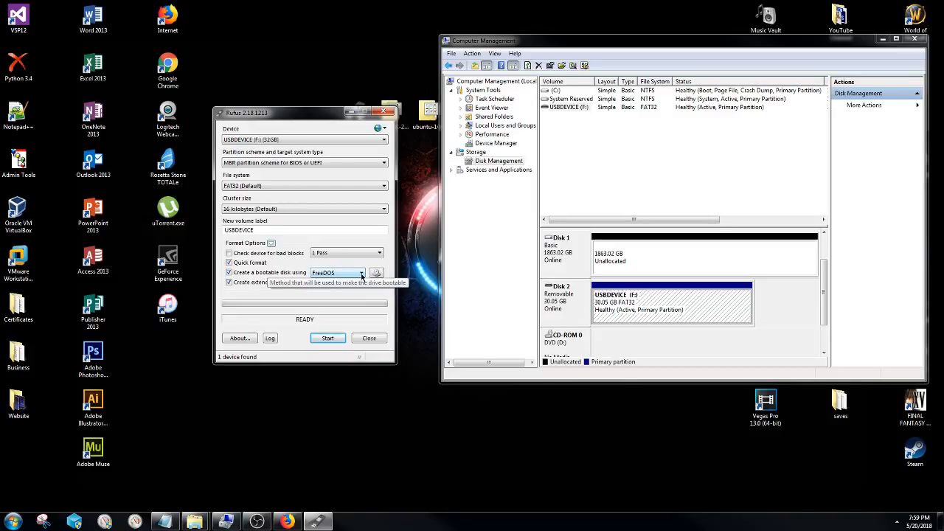
click(361, 272)
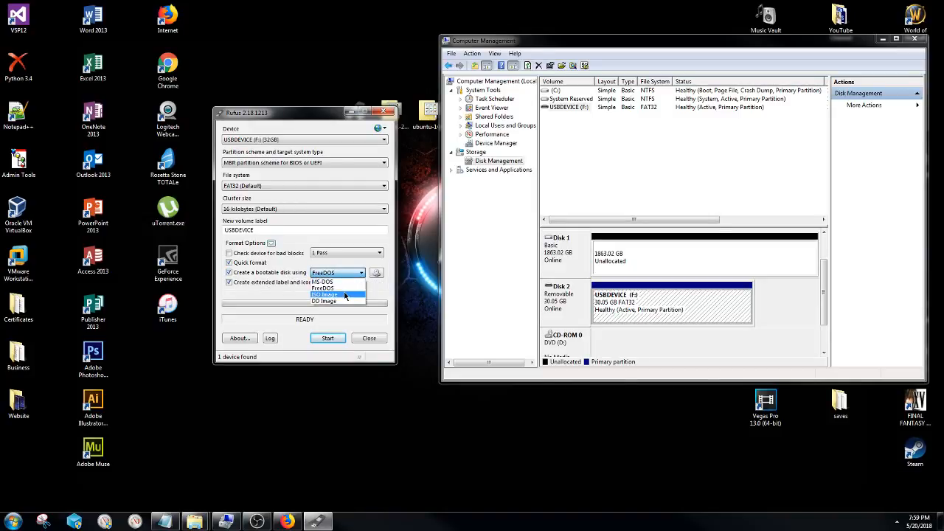
click(325, 294)
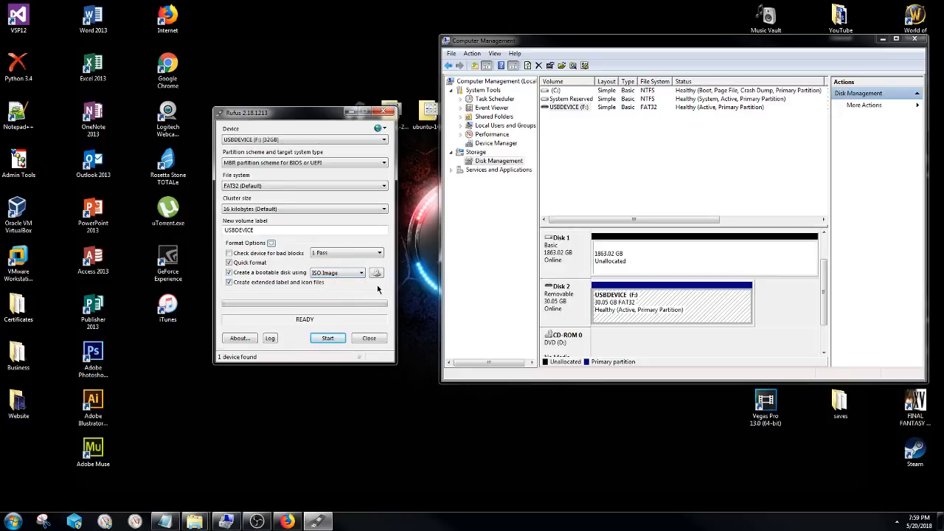
mouse_move(376, 273)
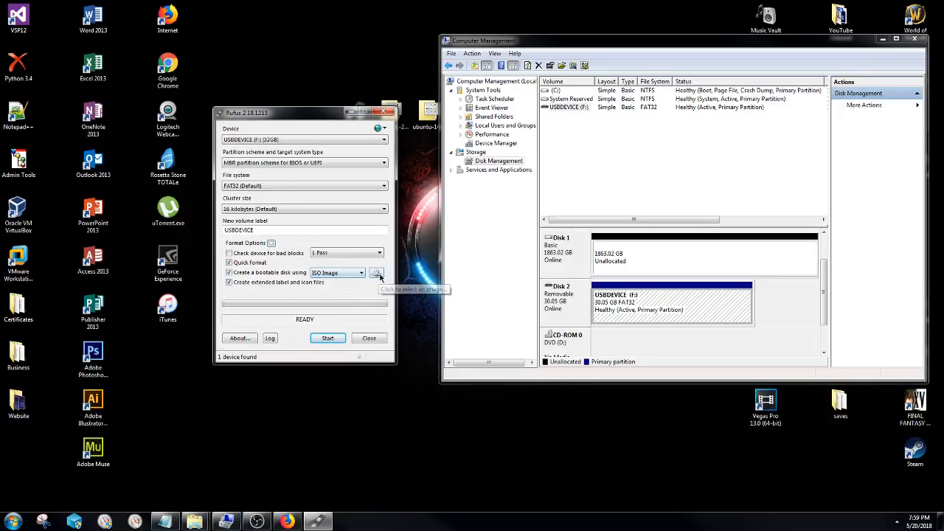
mouse_move(376, 272)
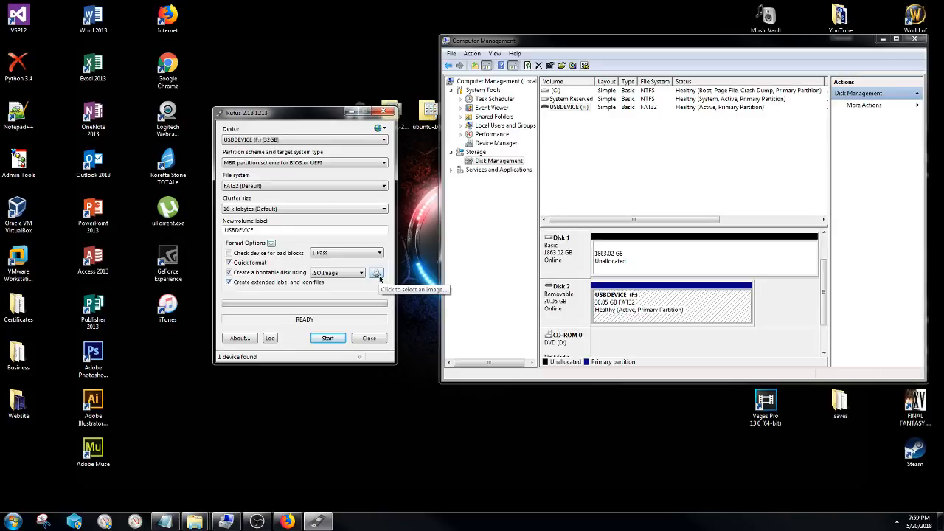
Open the ISO image file picker from the disc icon beside ISO Image.
click(377, 273)
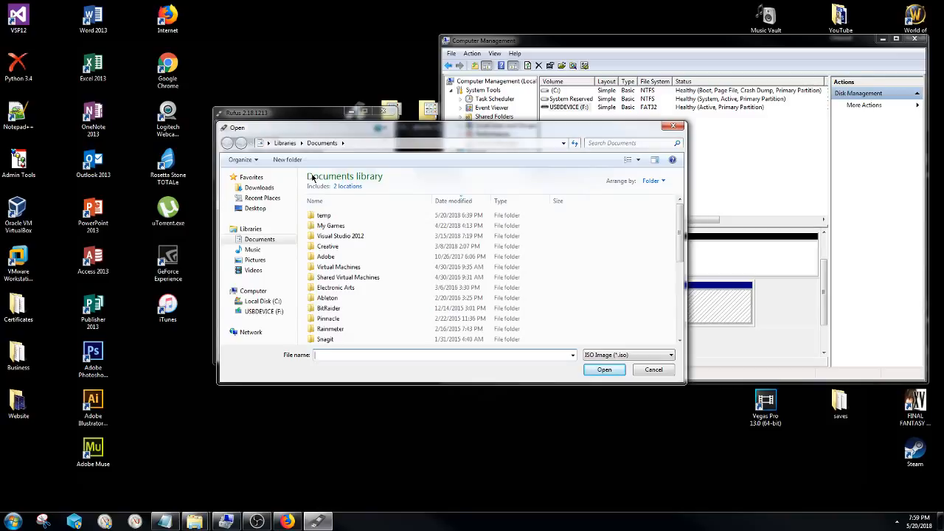
Load win7pro.iso from the Desktop, switching Rufus to NTFS with the Windows label.
click(255, 208)
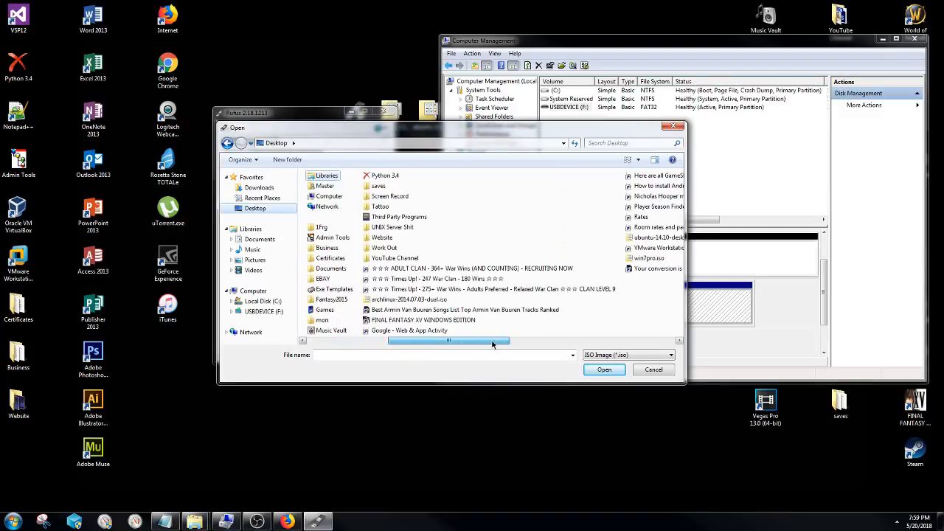
click(585, 258)
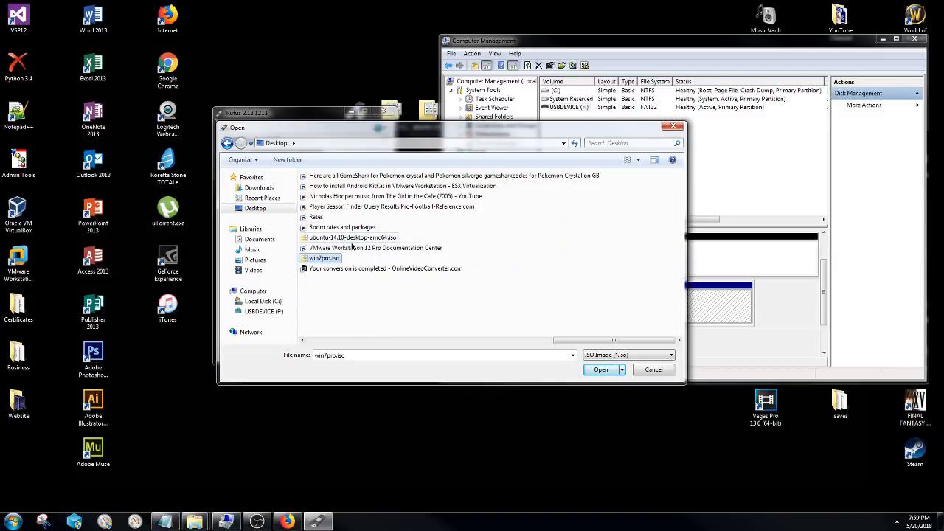
click(615, 237)
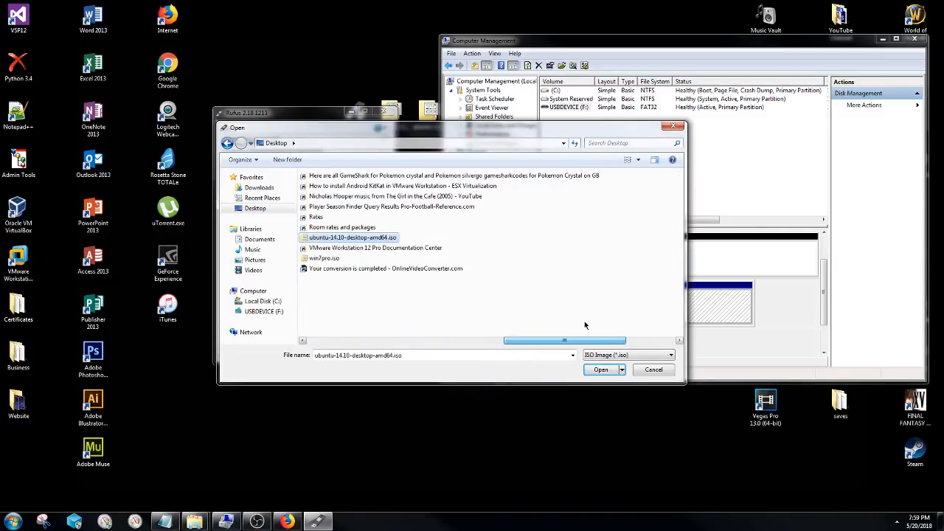
mouse_move(324, 258)
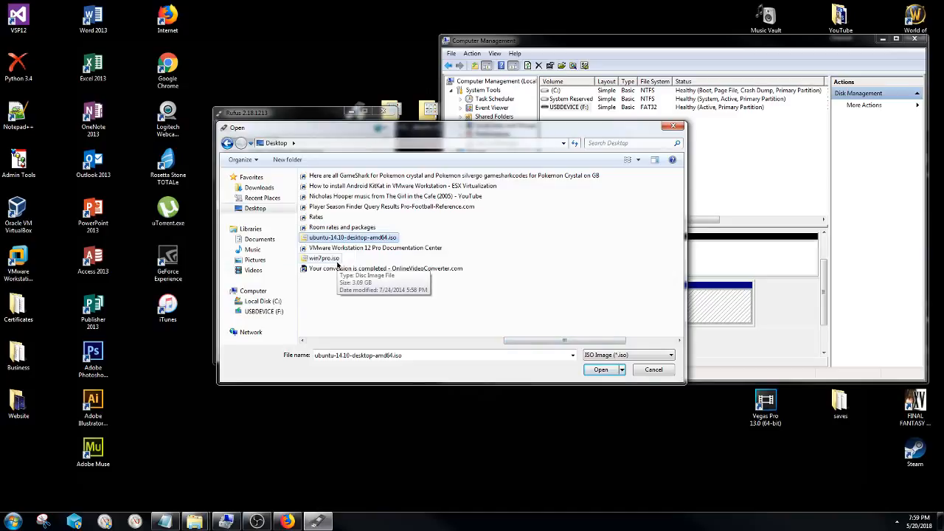
click(324, 258)
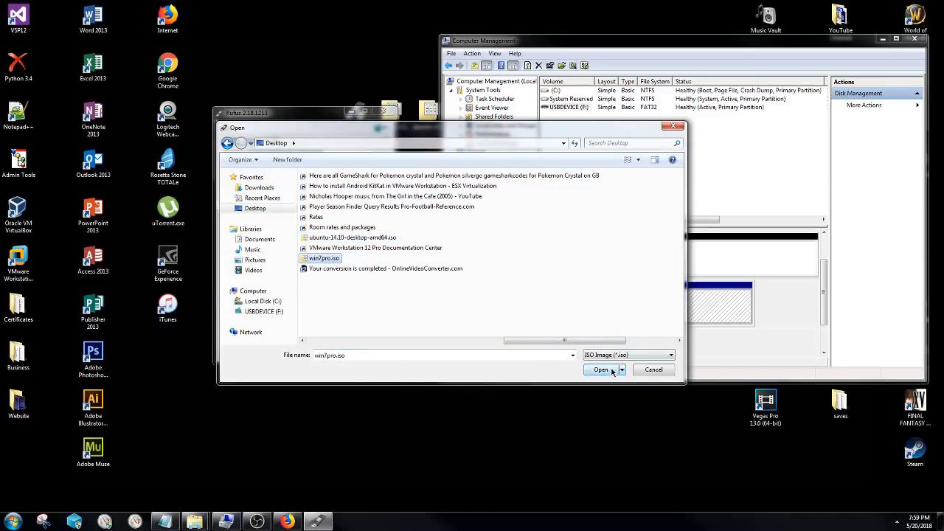
click(600, 369)
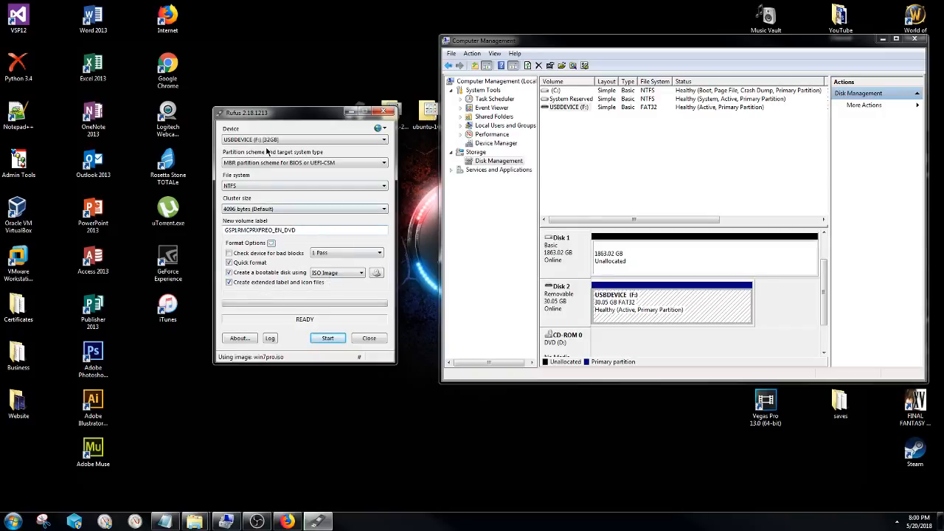
mouse_move(286, 190)
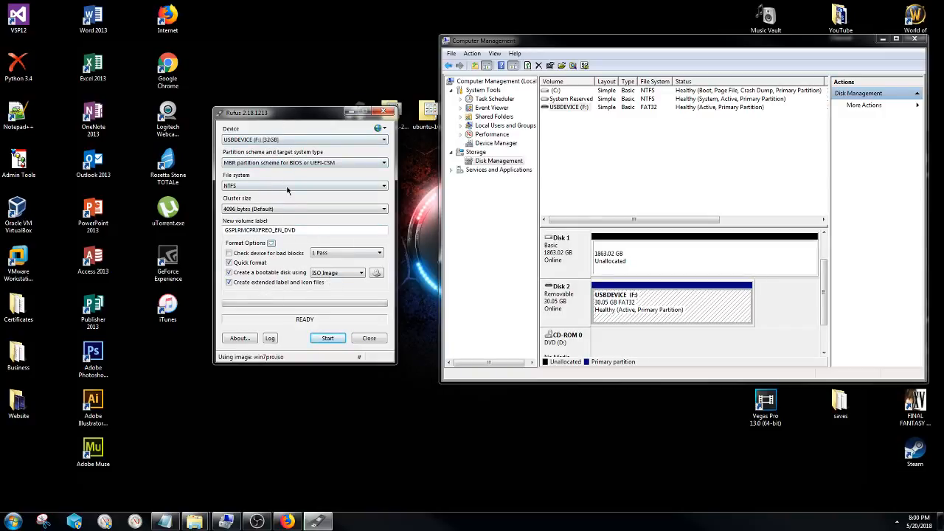
mouse_move(266, 186)
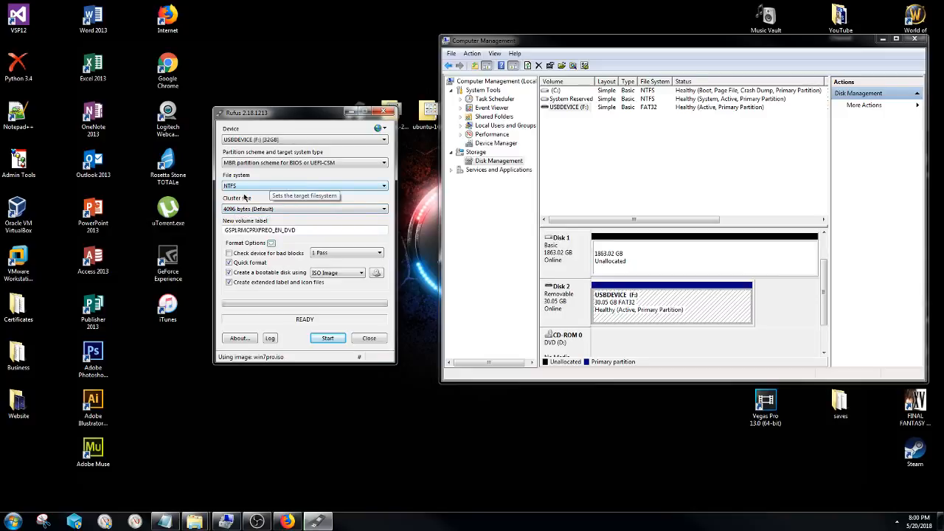
mouse_move(273, 217)
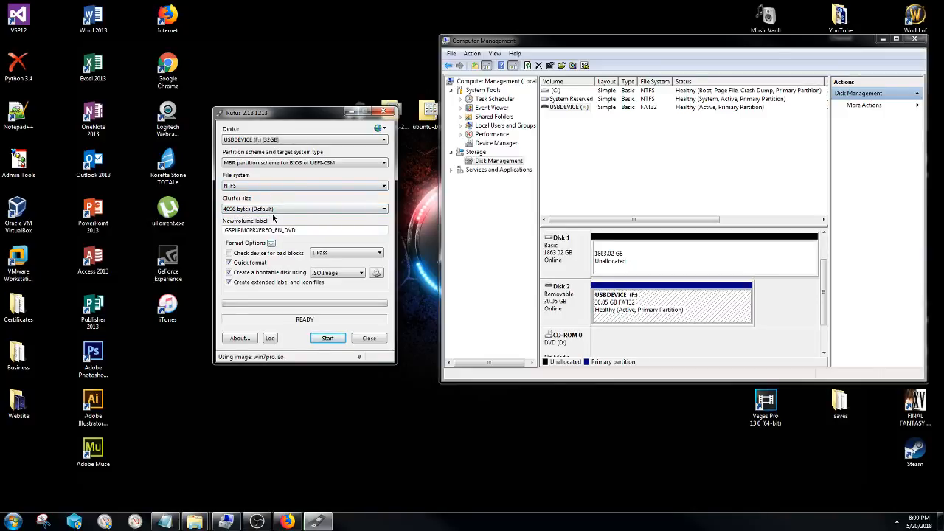
mouse_move(279, 283)
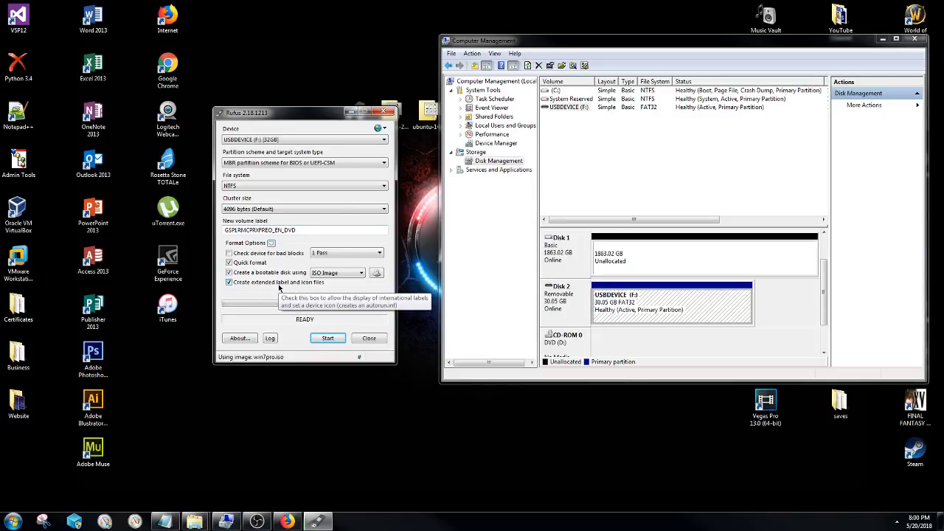
mouse_move(386, 126)
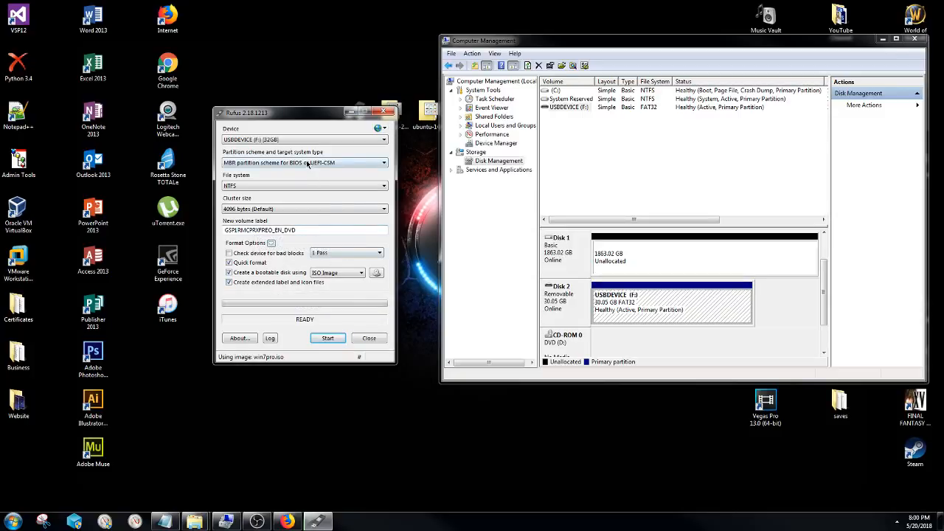
mouse_move(271, 214)
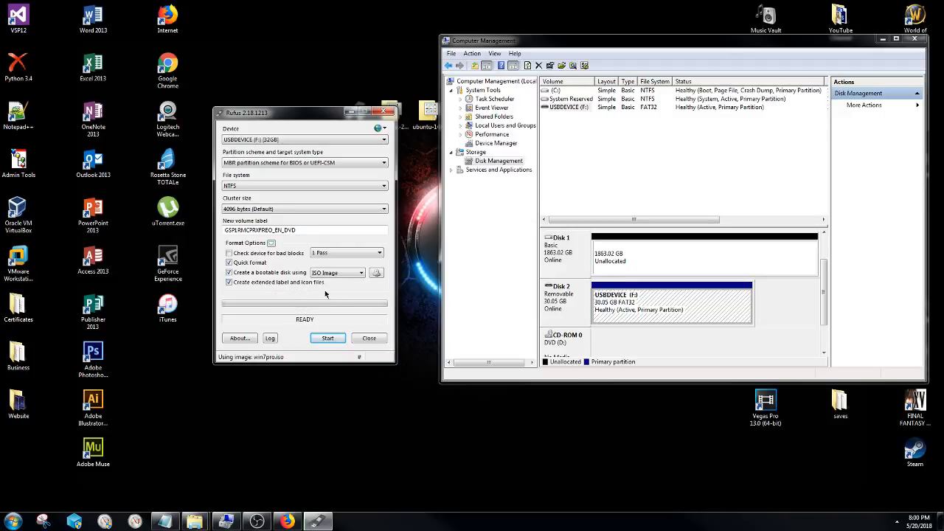
mouse_move(247, 261)
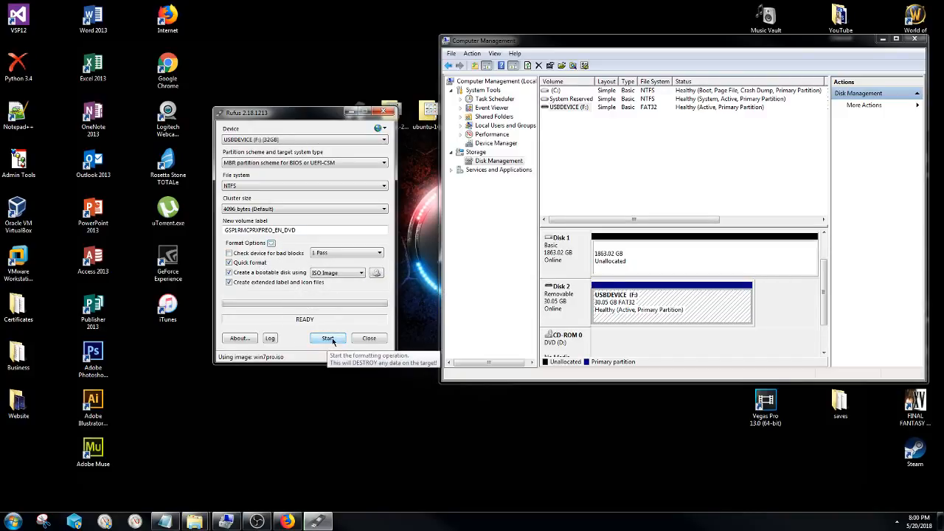
Start writing the Windows 7 Pro image and accept the data-destruction warning.
click(327, 338)
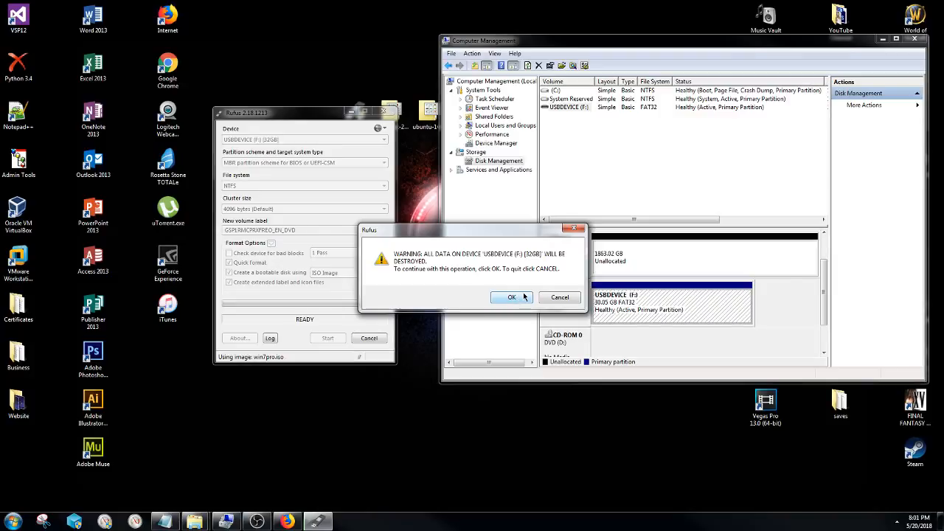
mouse_move(525, 298)
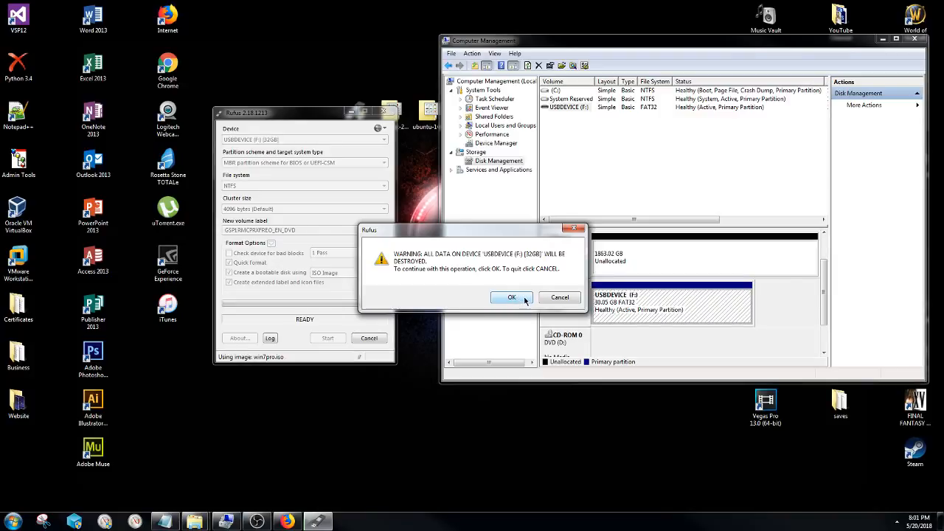
click(512, 297)
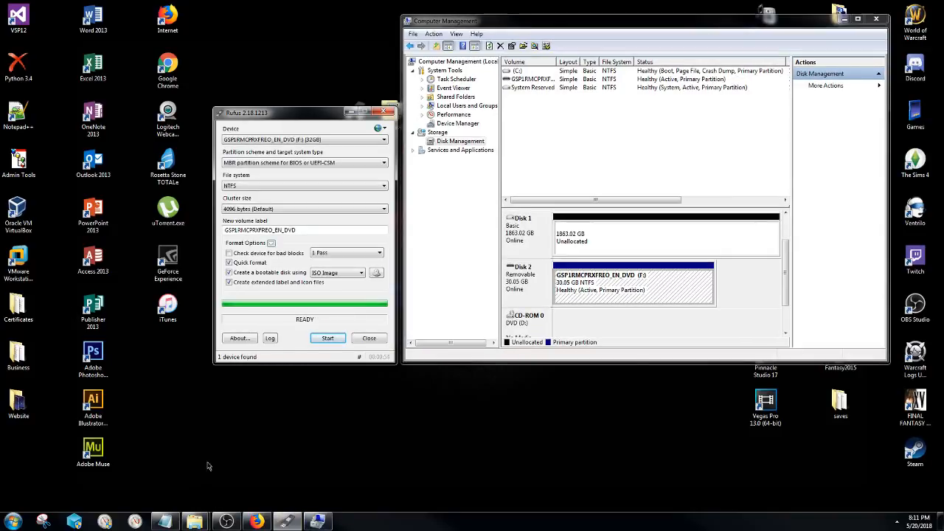
mouse_move(340, 399)
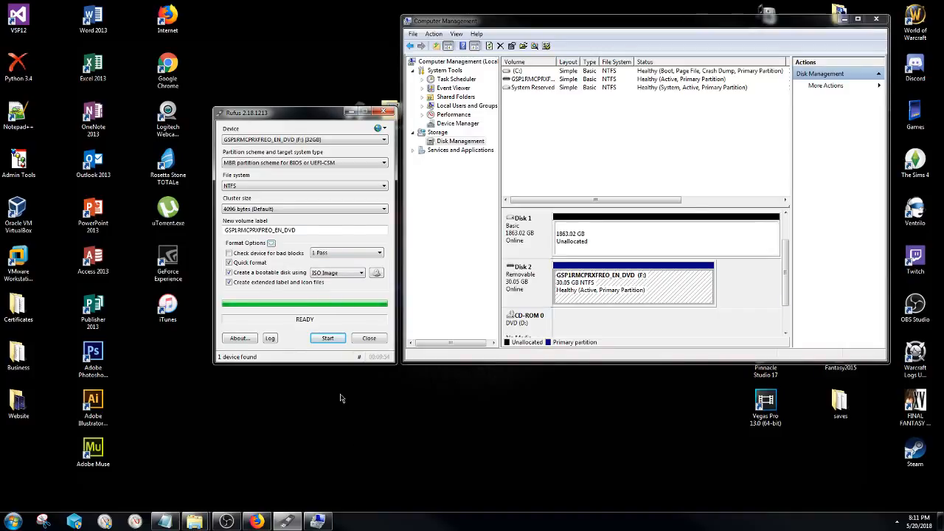
mouse_move(291, 322)
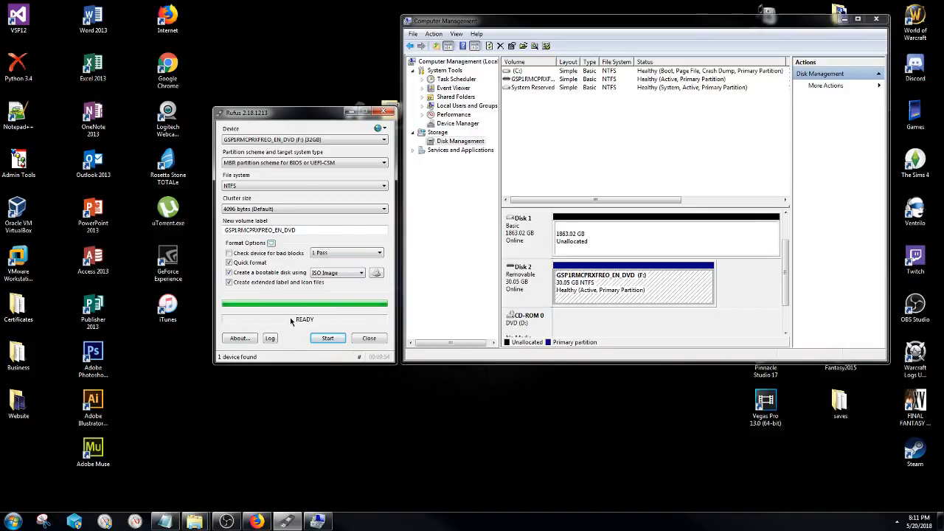
mouse_move(244, 360)
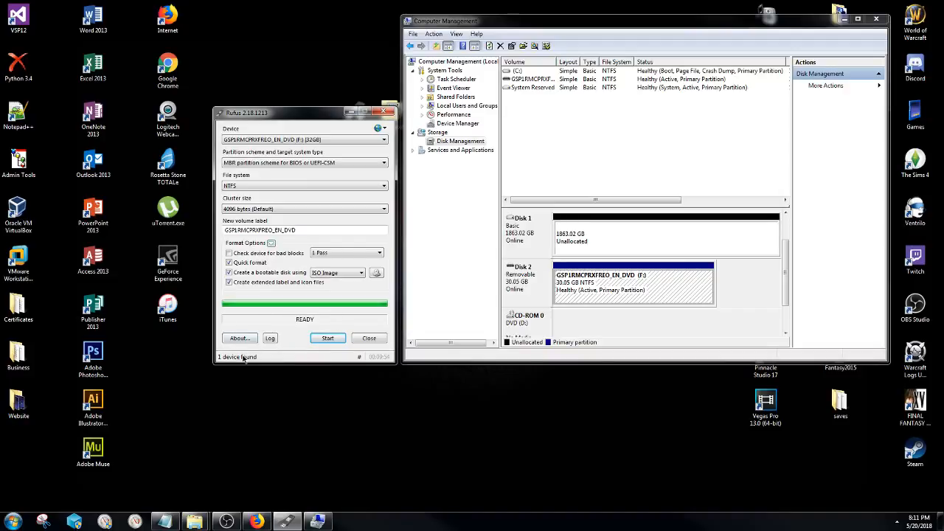
mouse_move(402, 353)
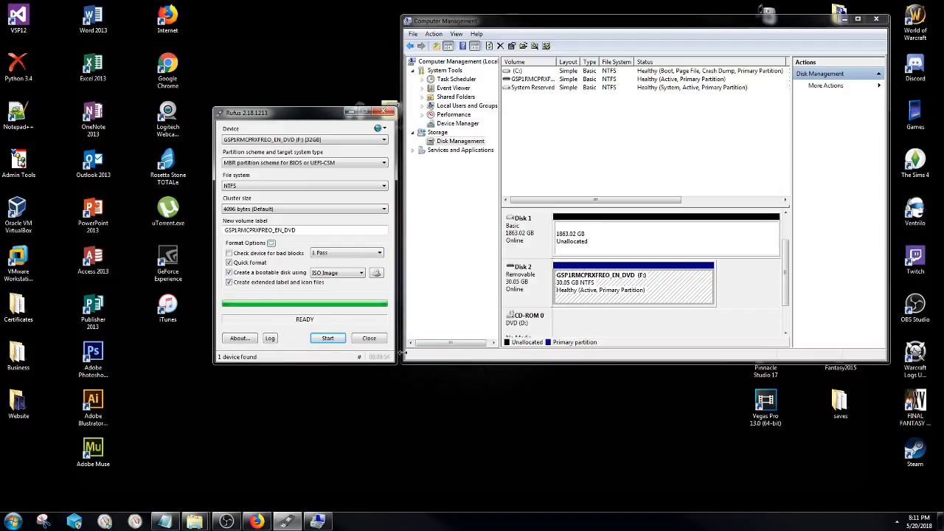
mouse_move(388, 366)
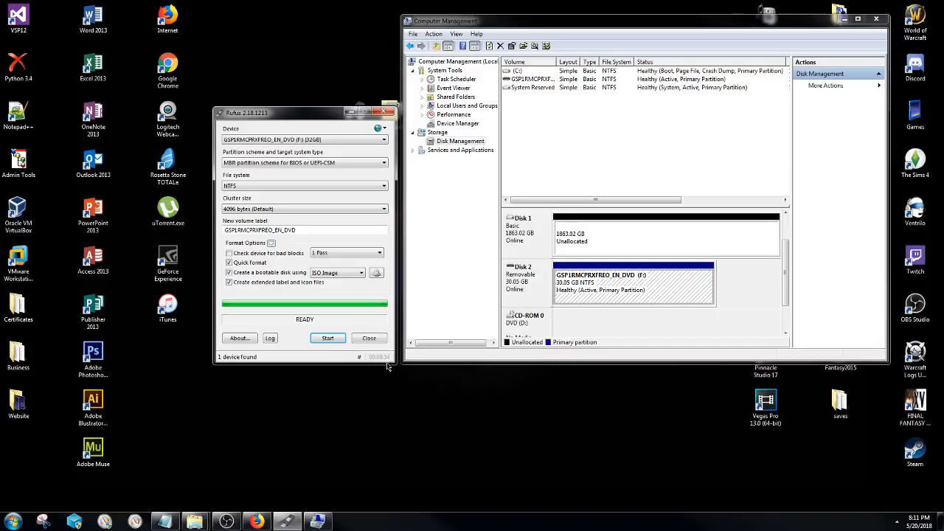
mouse_move(379, 362)
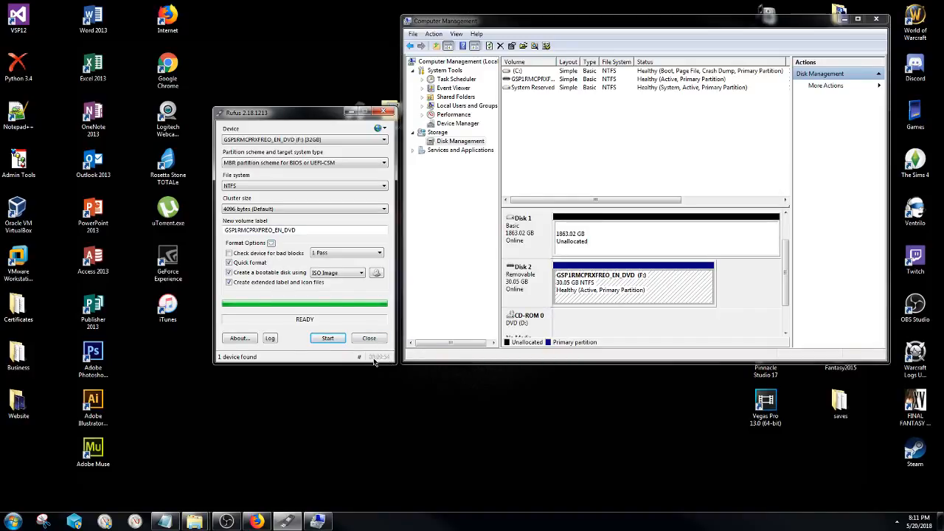
mouse_move(379, 372)
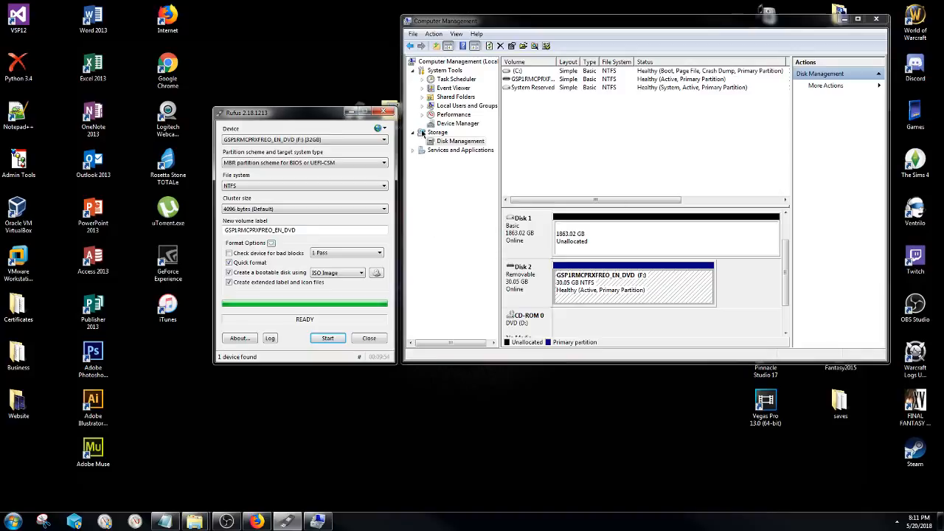
Close Rufus, leaving Disk 2 shown as a healthy 30.05 GB NTFS volume.
click(384, 112)
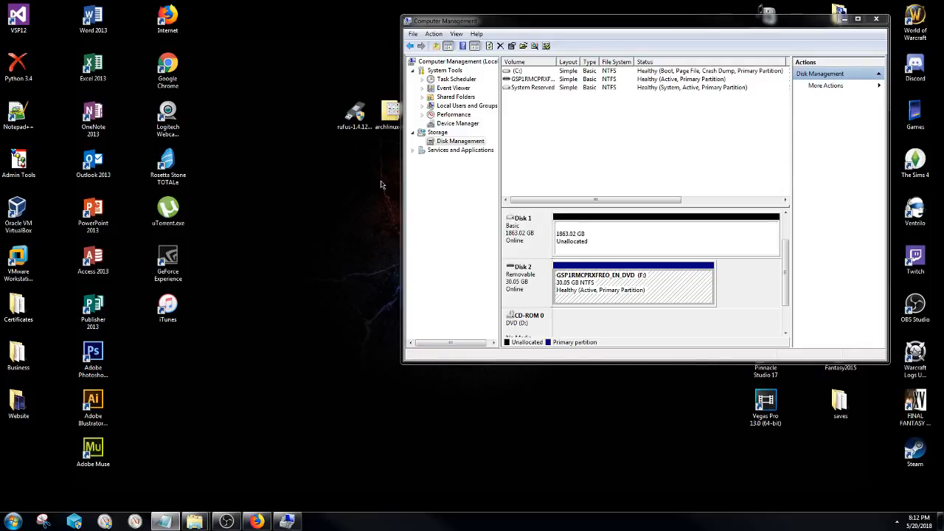
mouse_move(550, 305)
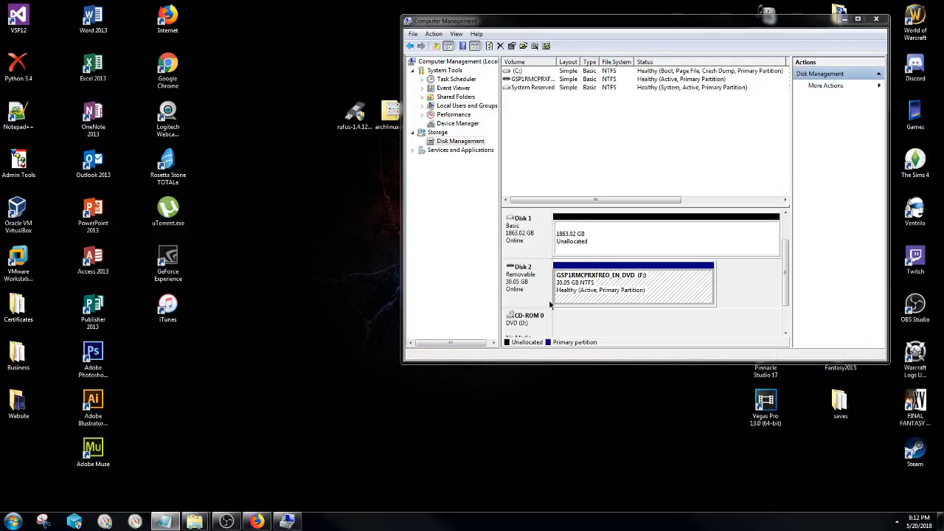